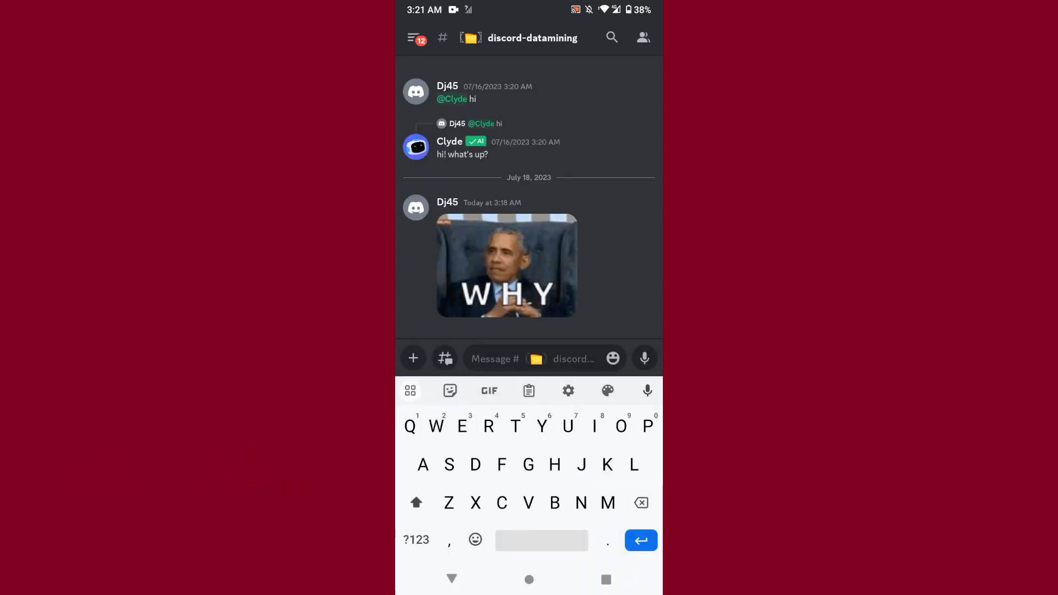
{"action": "type", "text": "@"}
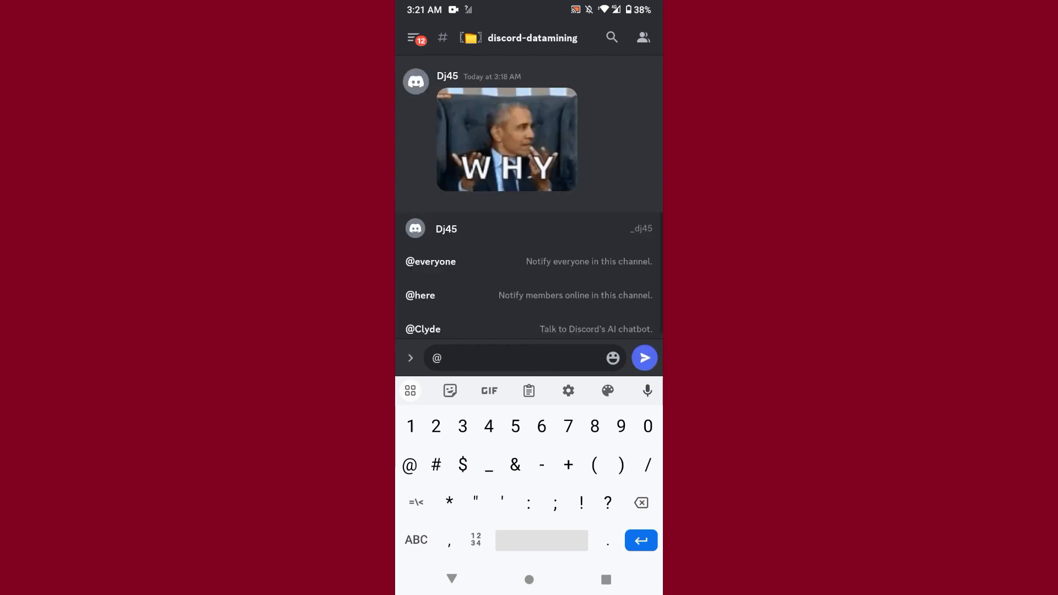
{"action": "left_click", "coordinate": [423, 329]}
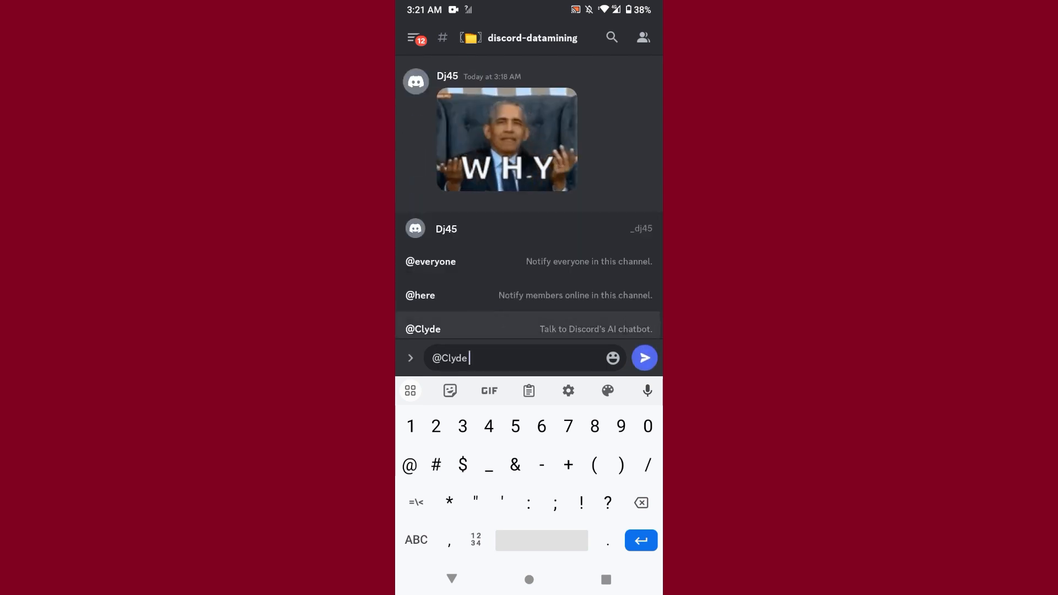
{"action": "type", "text": "hi"}
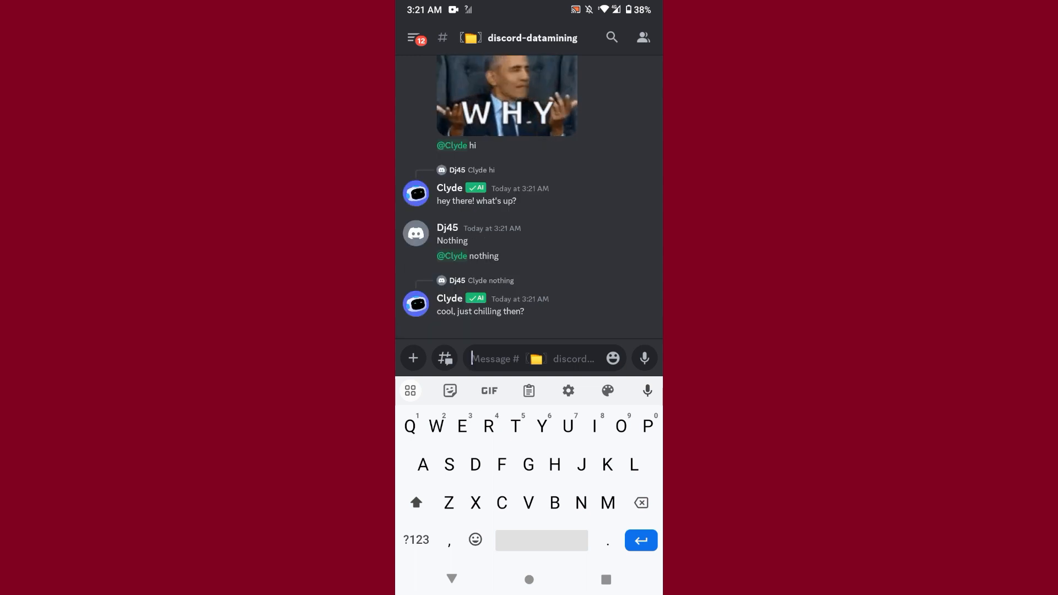
{"action": "left_click", "coordinate": [416, 539]}
{"action": "type", "text": "@"}
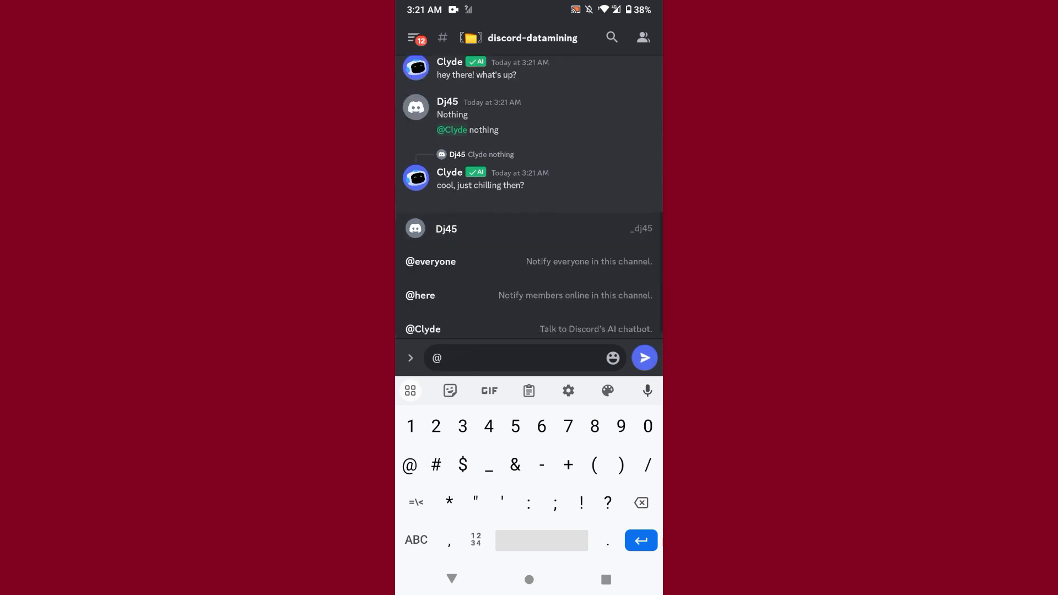
{"action": "left_click", "coordinate": [423, 330]}
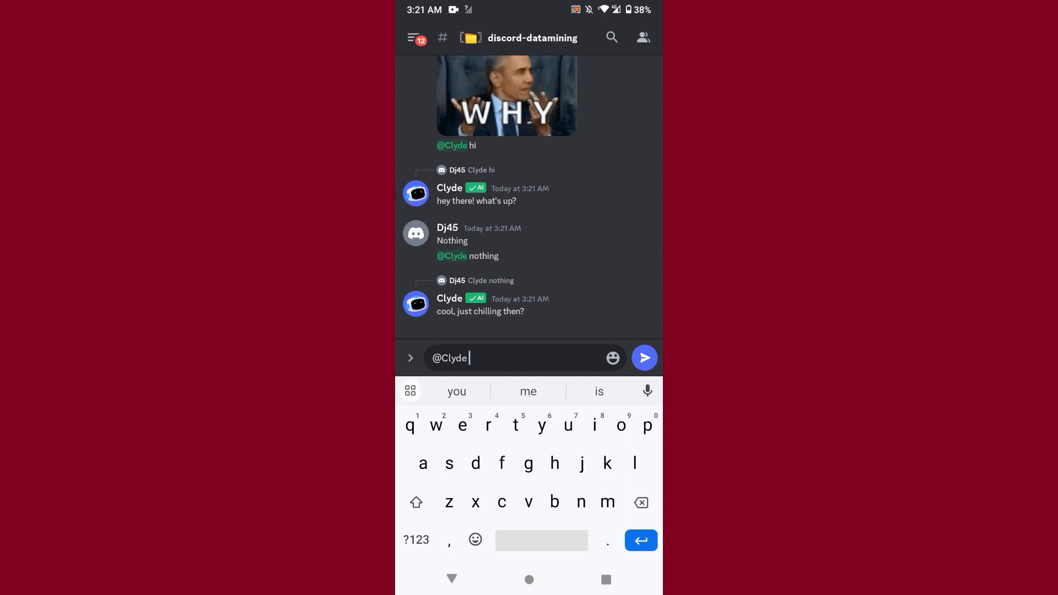
{"action": "type", "text": "making my"}
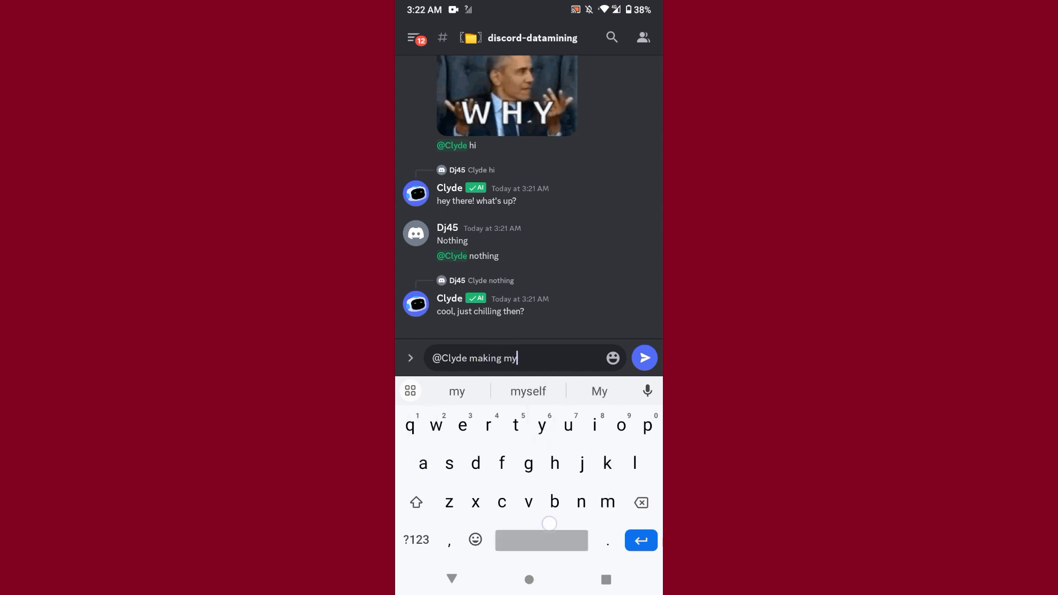
{"action": "type", "text": "tutorial for"}
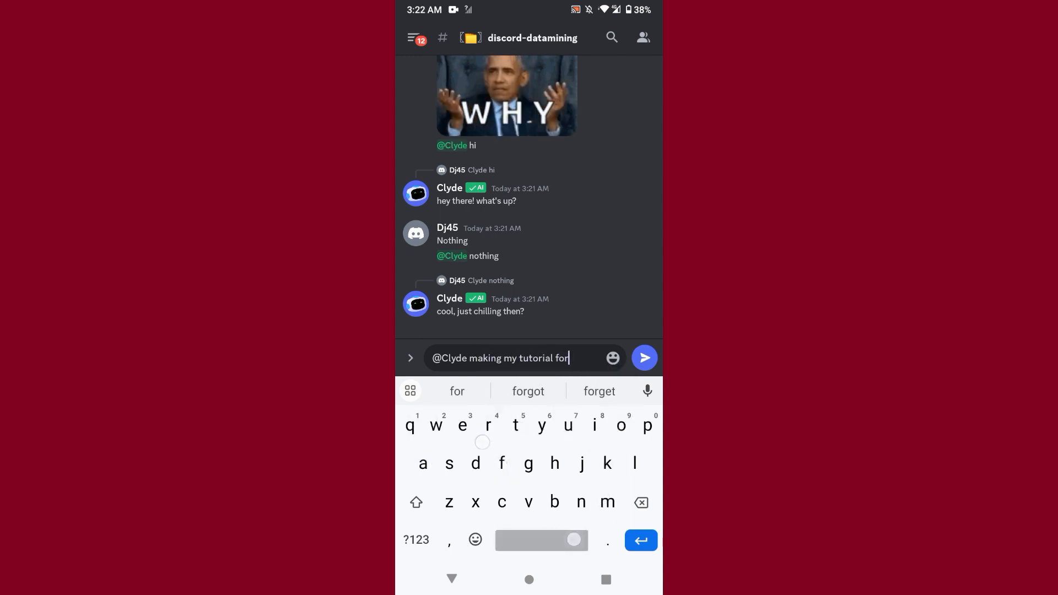
{"action": "left_click", "coordinate": [643, 358]}
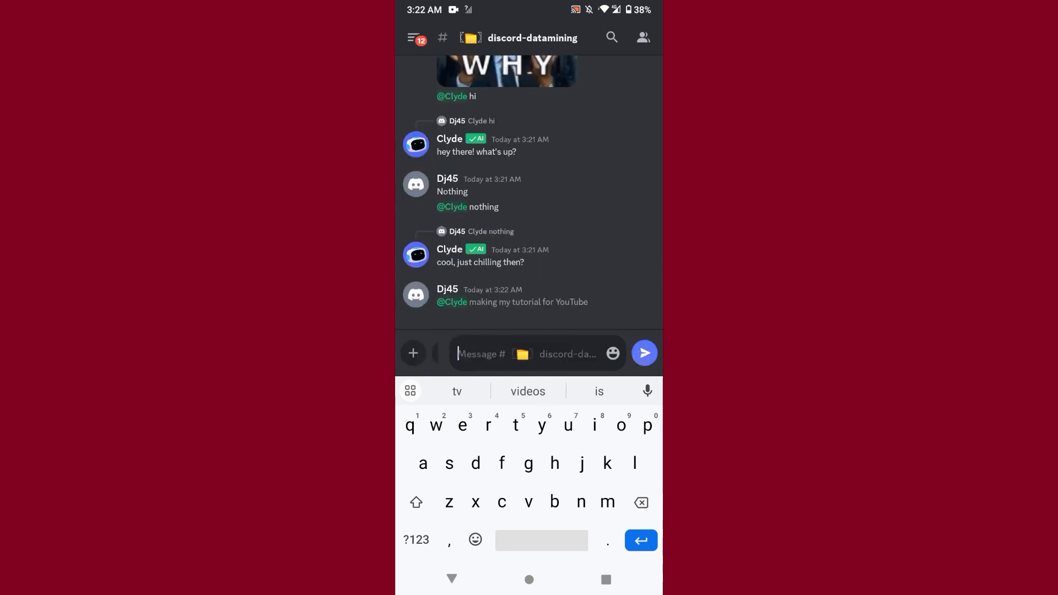
{"action": "left_click", "coordinate": [643, 352]}
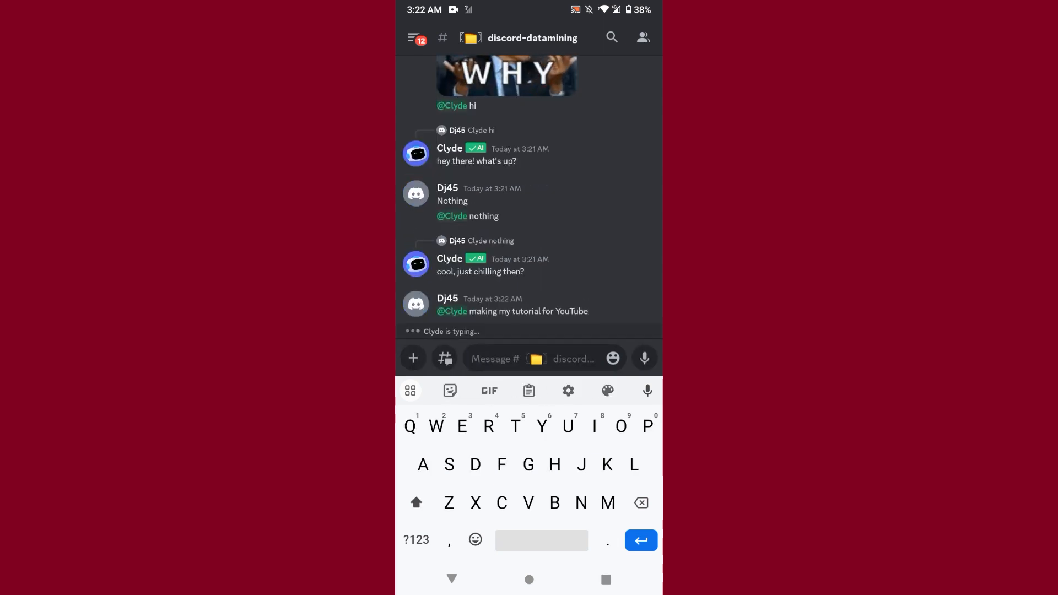